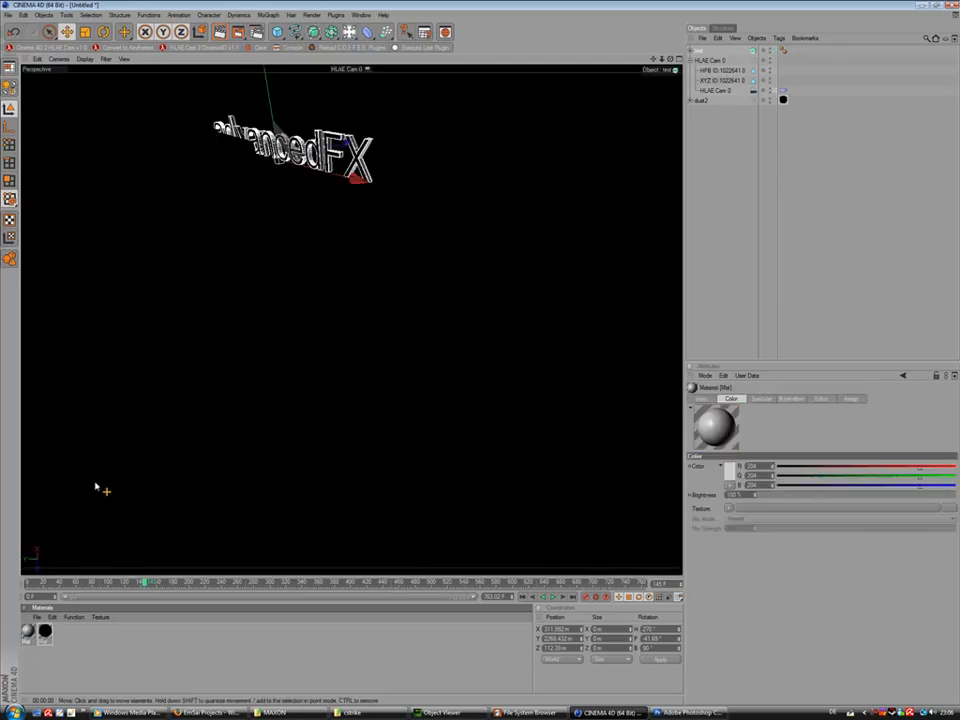
Step: Give the Mat material a transparency channel with brightness and refraction for a glass look
double_click(27, 631)
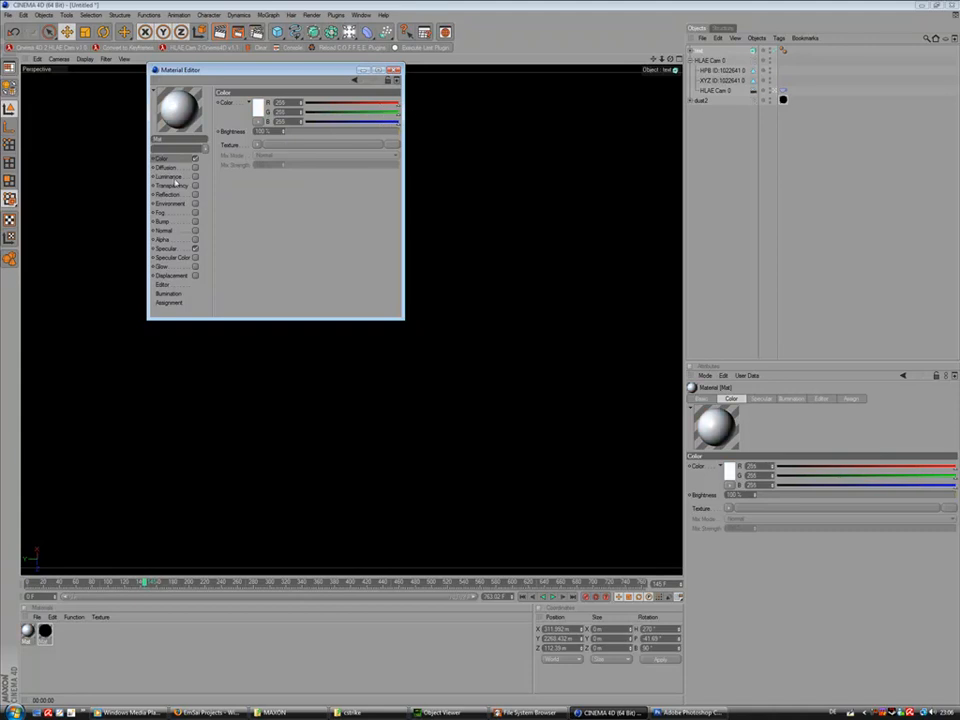
click(172, 185)
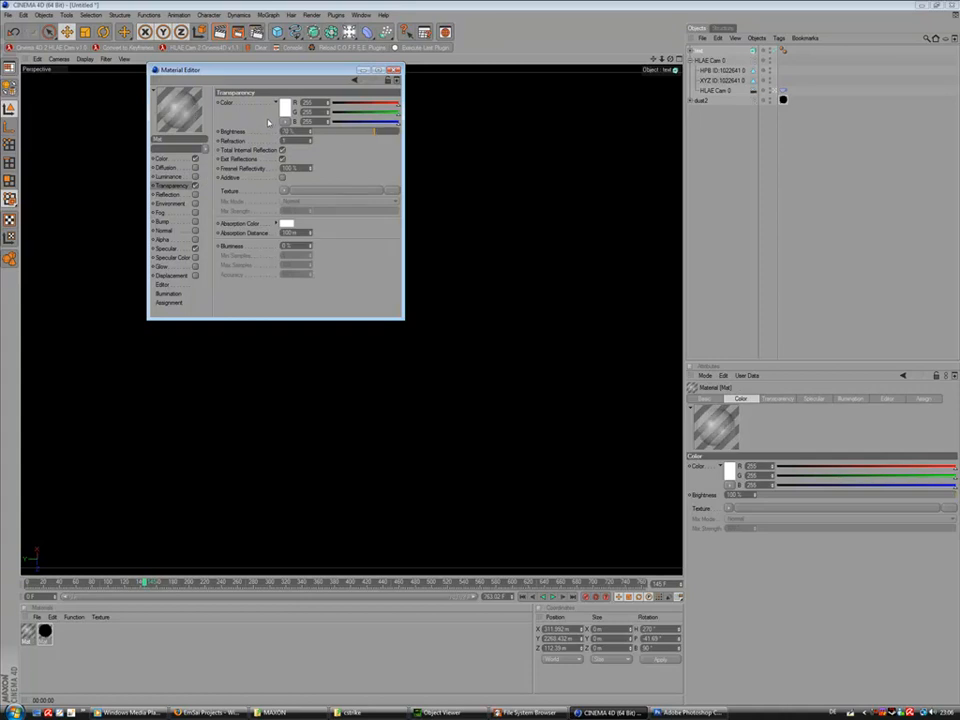
click(169, 176)
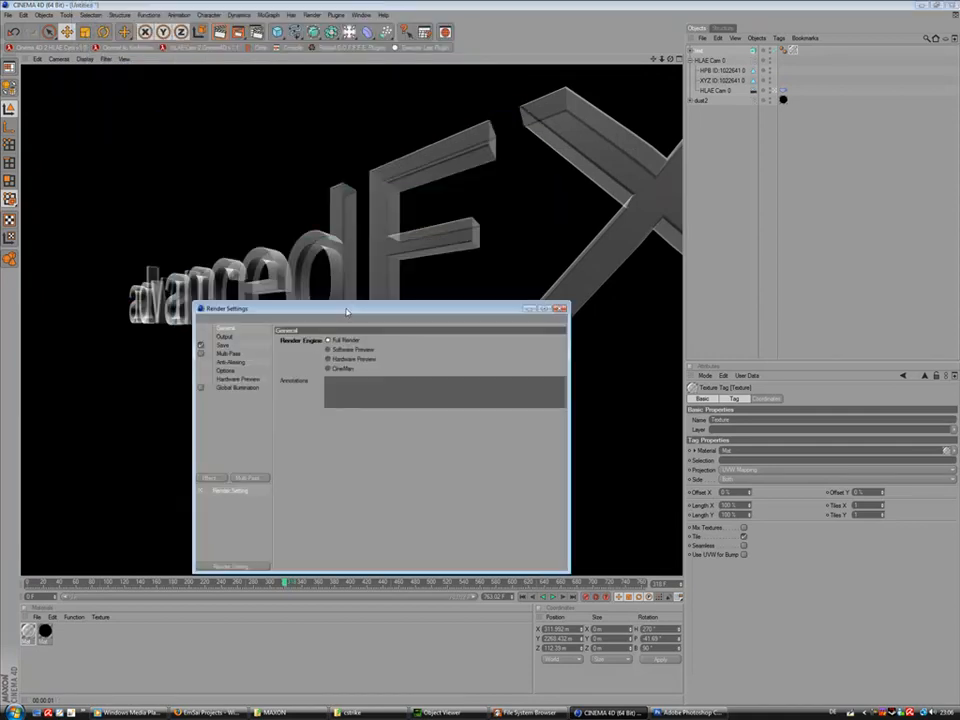
Step: Set the Render Settings anti-aliasing filter to Animation
drag(345, 308, 210, 135)
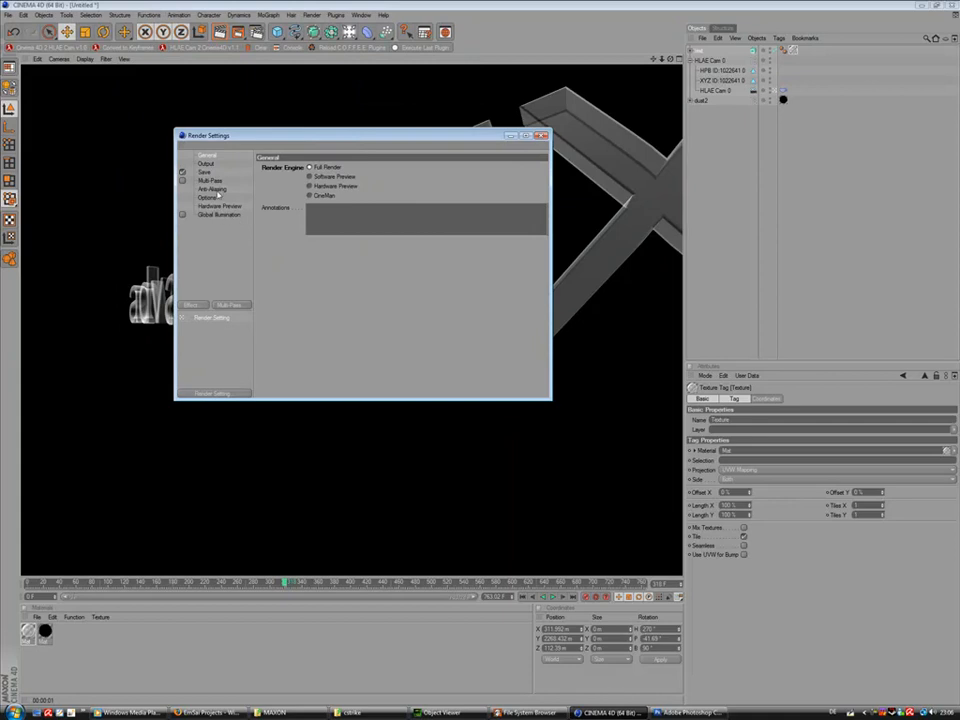
click(212, 189)
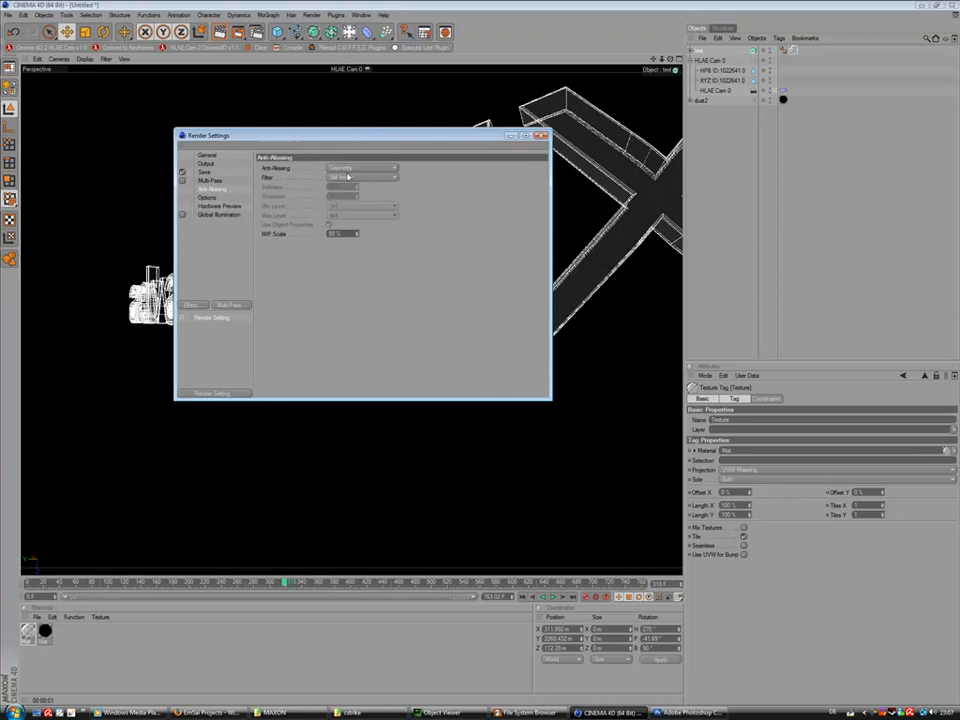
click(362, 177)
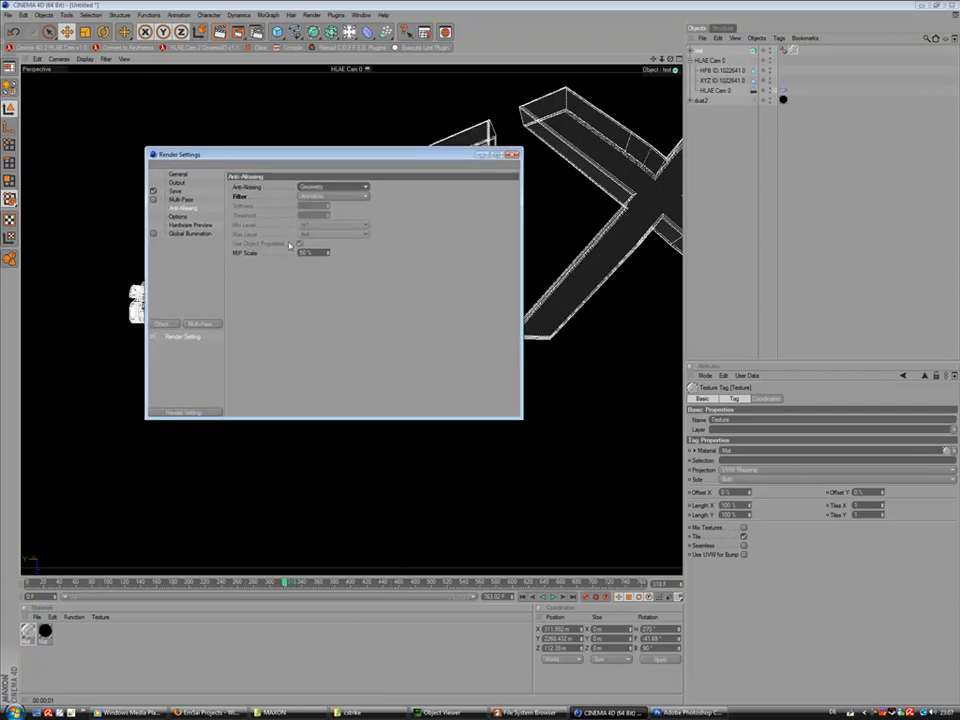
click(178, 174)
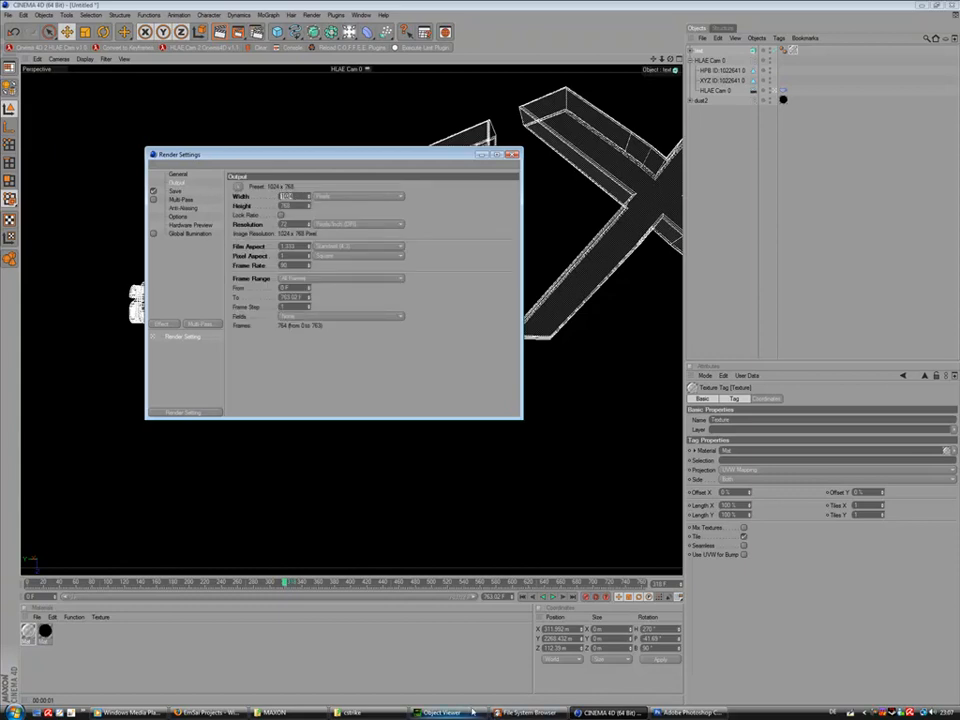
Step: Set output width to 1280 and save frames as BMP to a chosen path
click(205, 712)
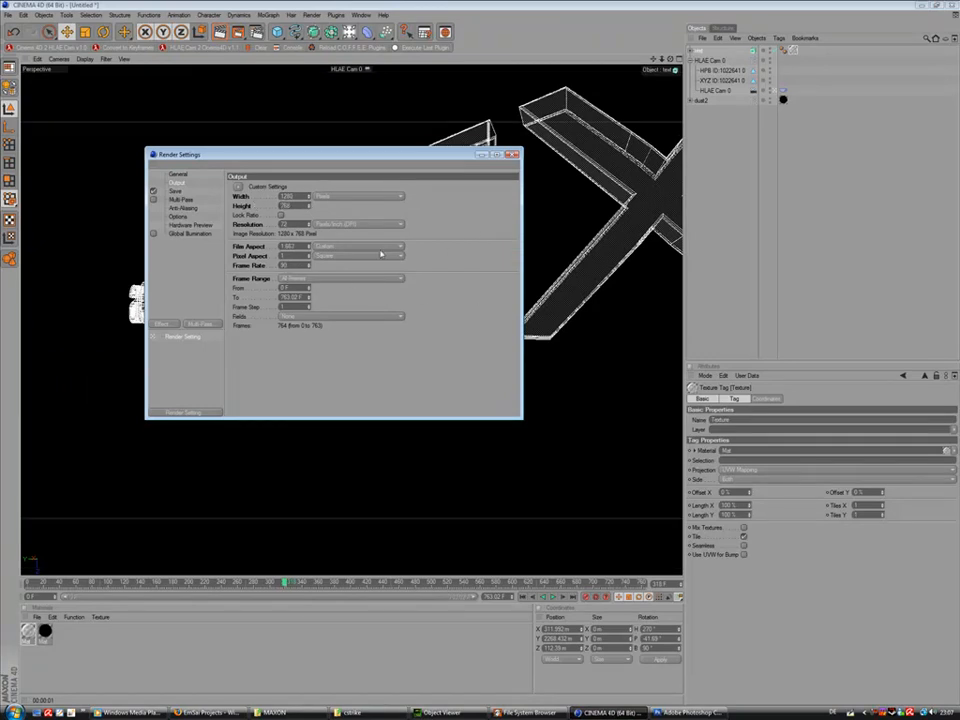
click(176, 183)
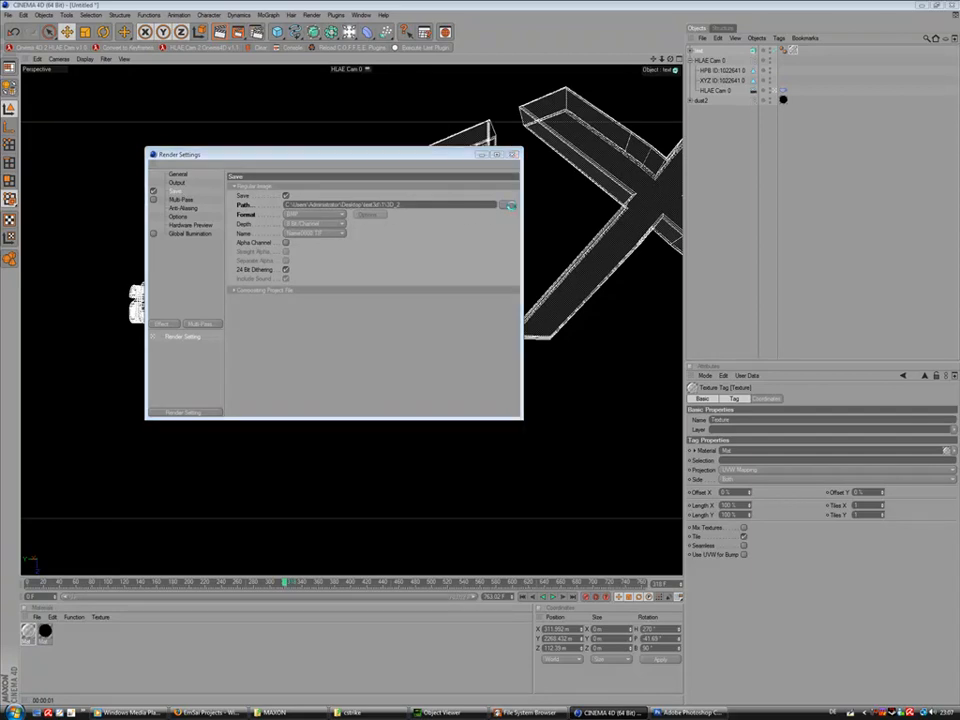
click(508, 205)
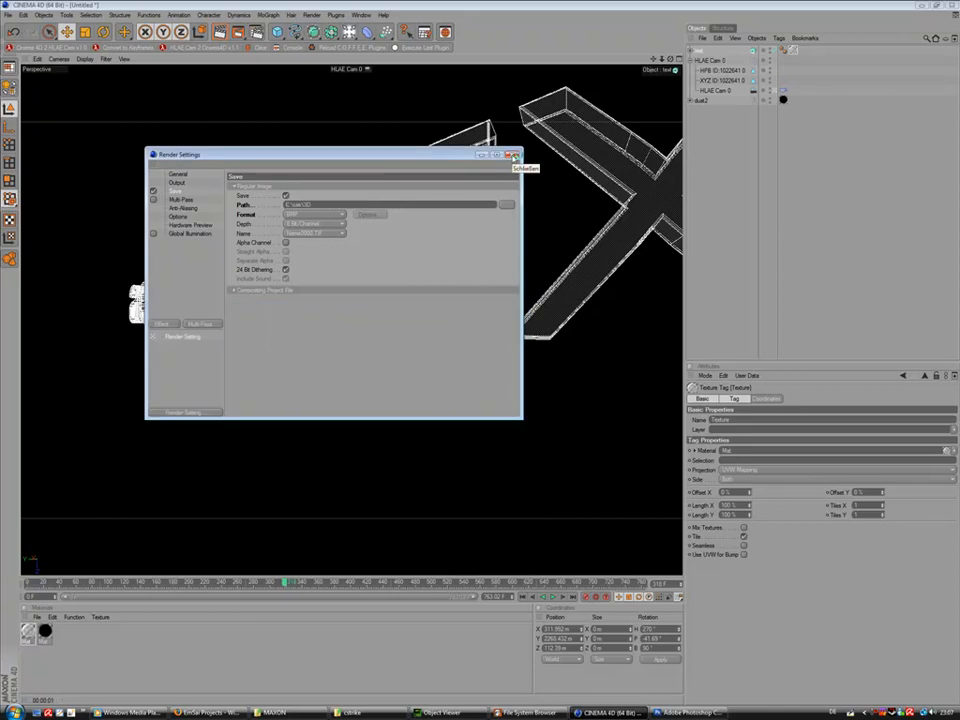
click(515, 154)
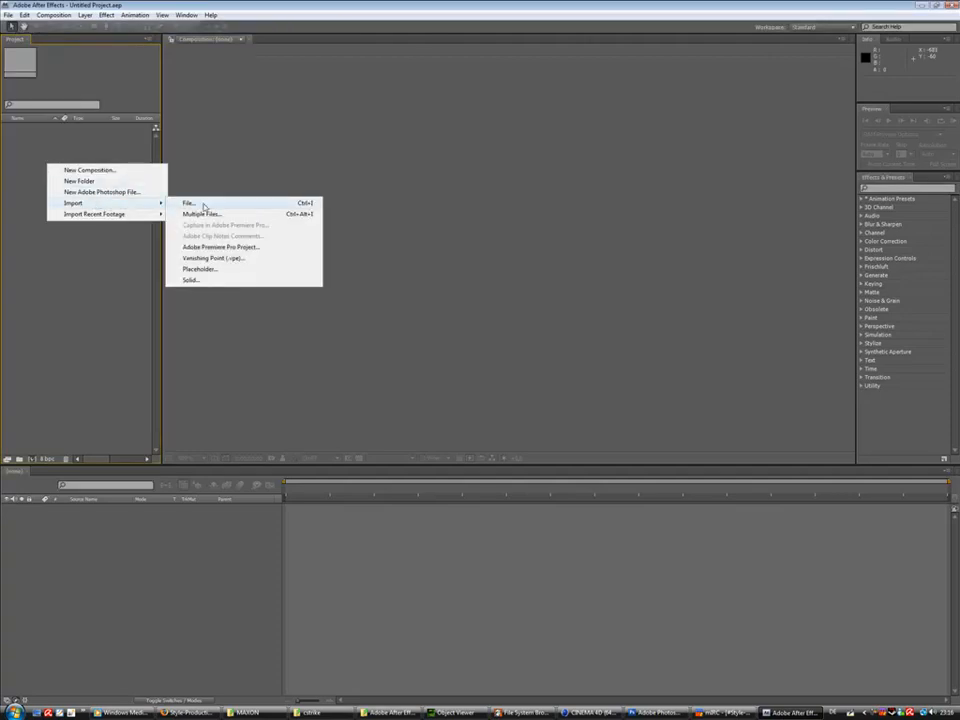
Step: Import cam0000.tga as a sequence from Programme (x86) > counter-strike source > cstrike
click(189, 203)
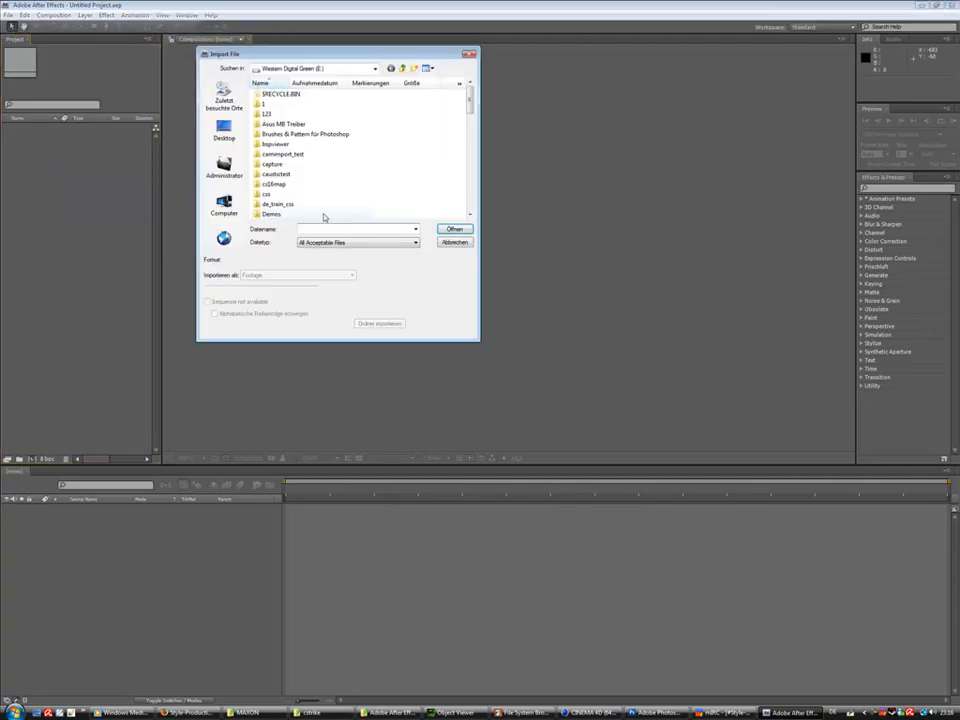
click(224, 208)
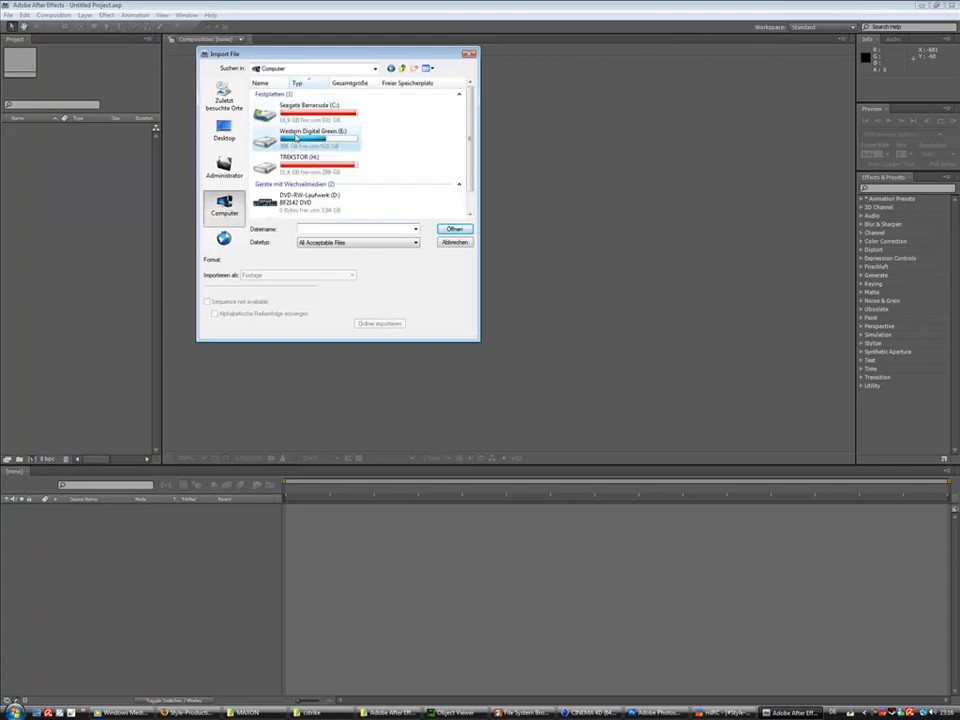
double_click(310, 105)
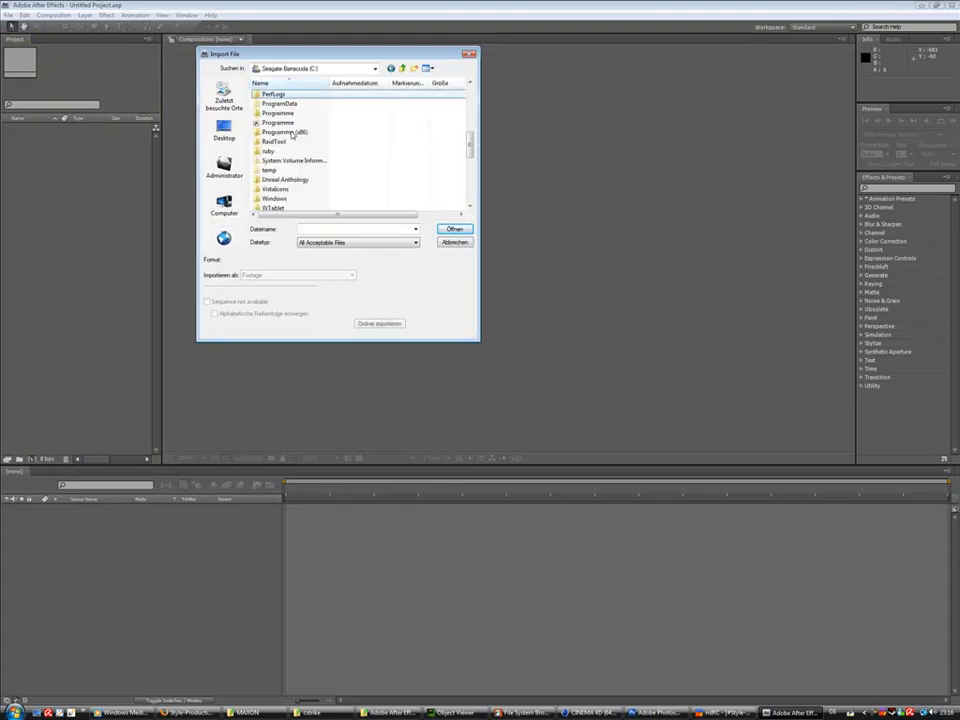
click(454, 229)
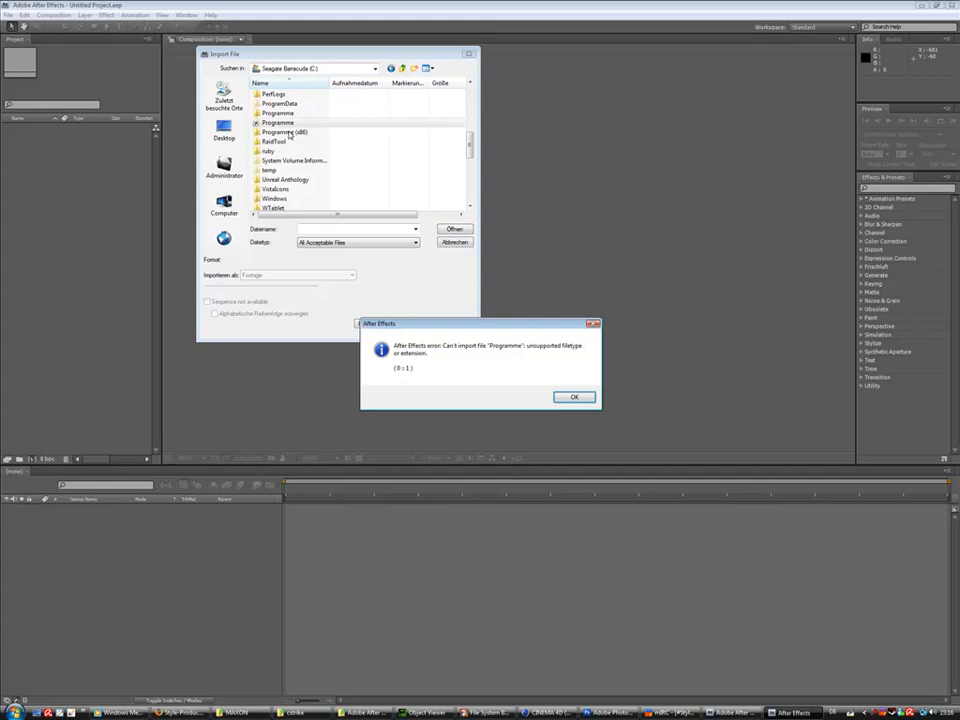
click(574, 396)
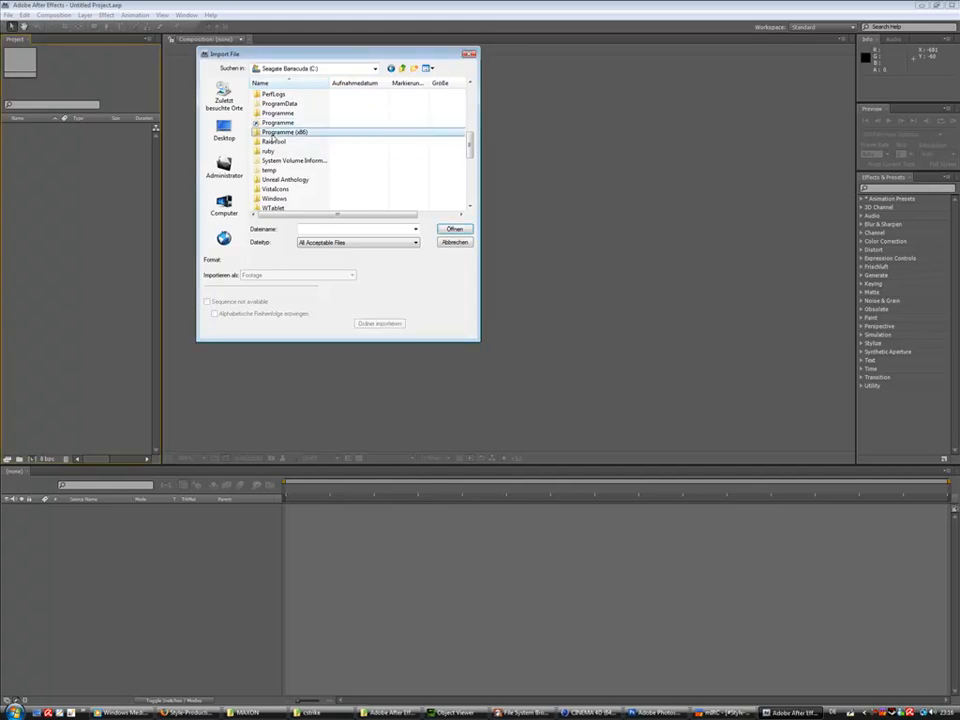
double_click(285, 132)
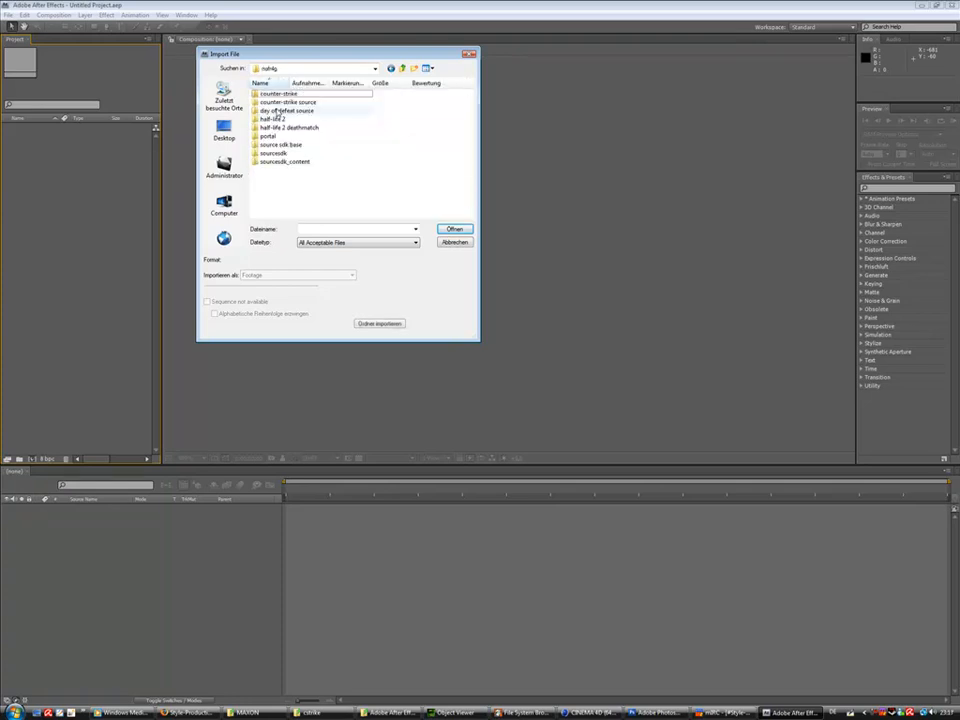
double_click(287, 101)
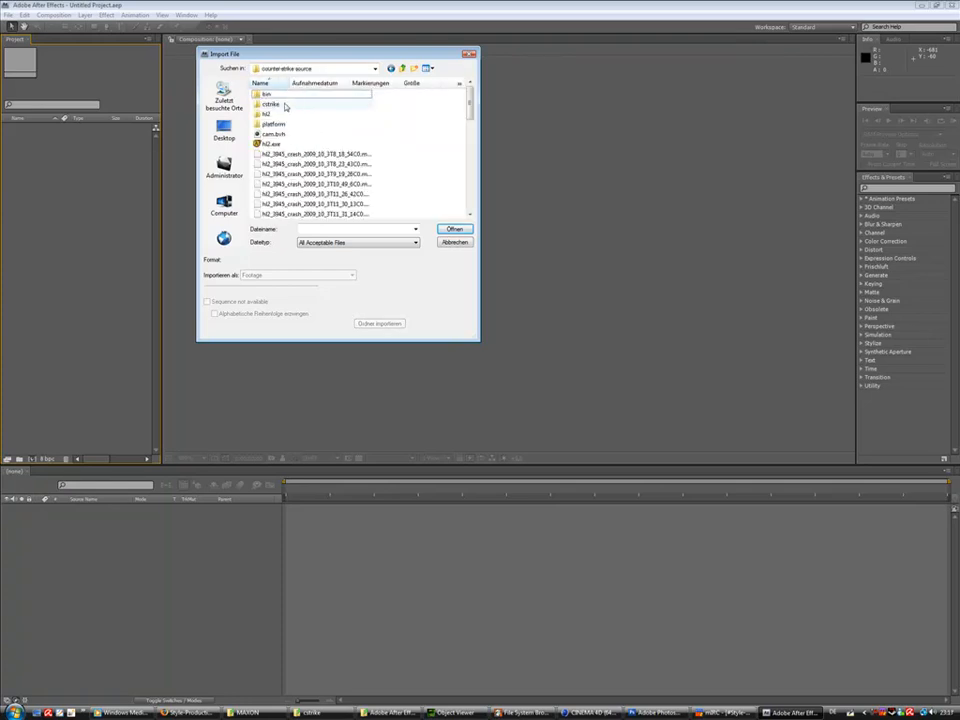
double_click(270, 104)
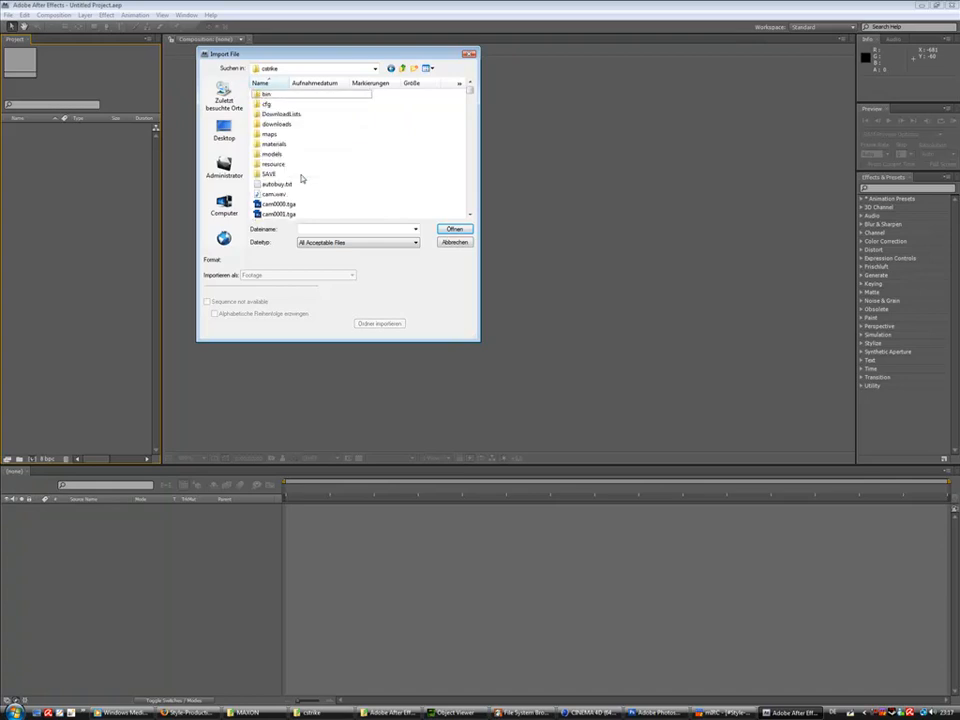
click(278, 204)
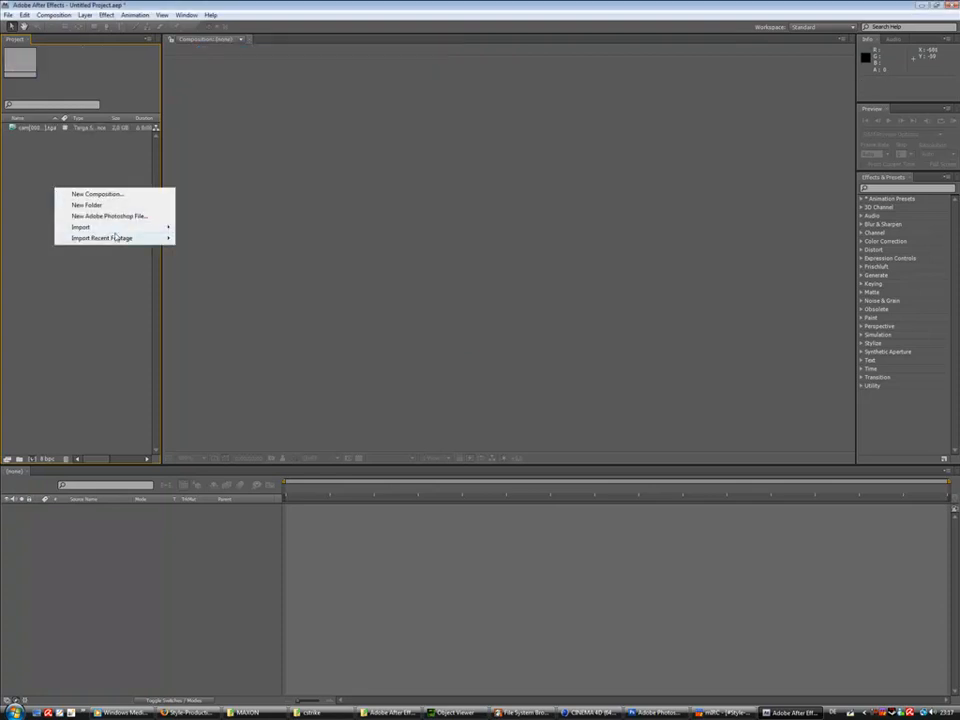
Step: Import the 3D0000.bmp sequence from the css folder on drive E:
click(81, 227)
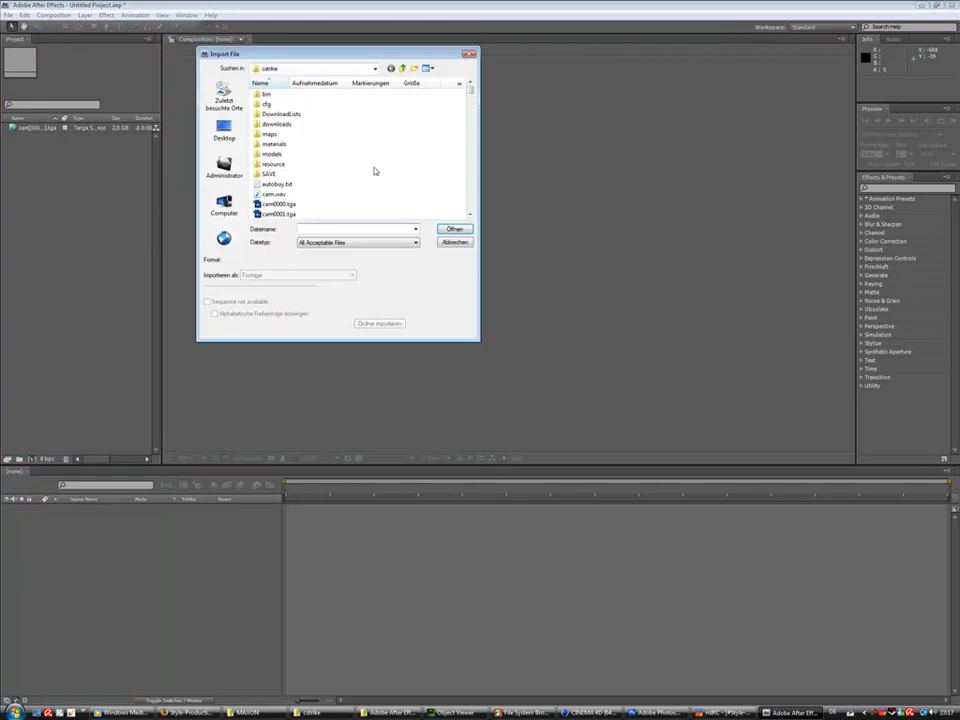
click(224, 207)
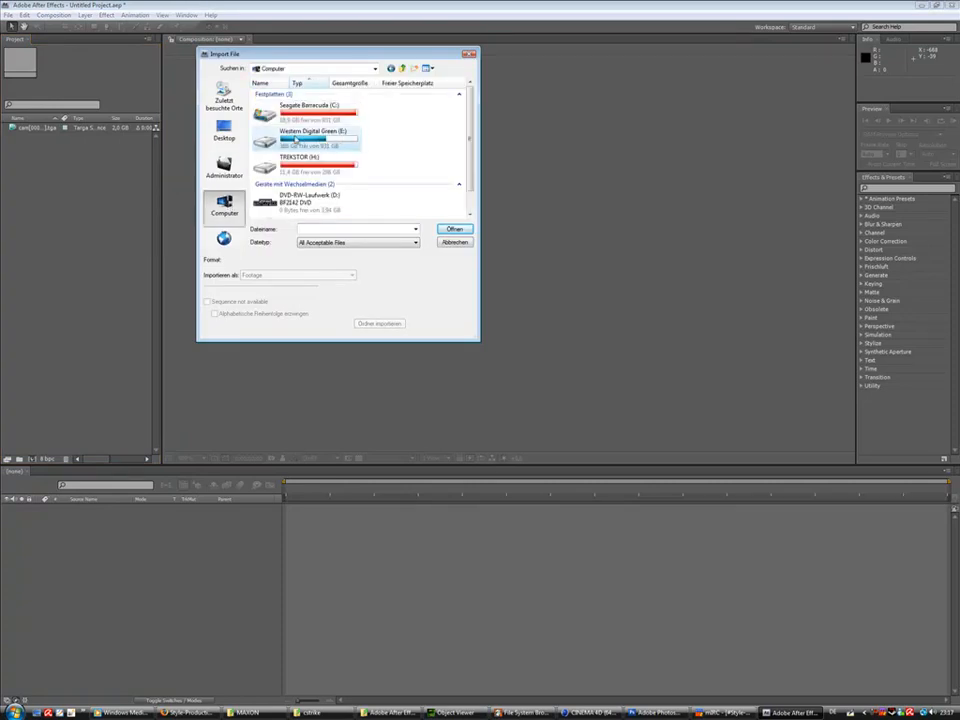
double_click(315, 131)
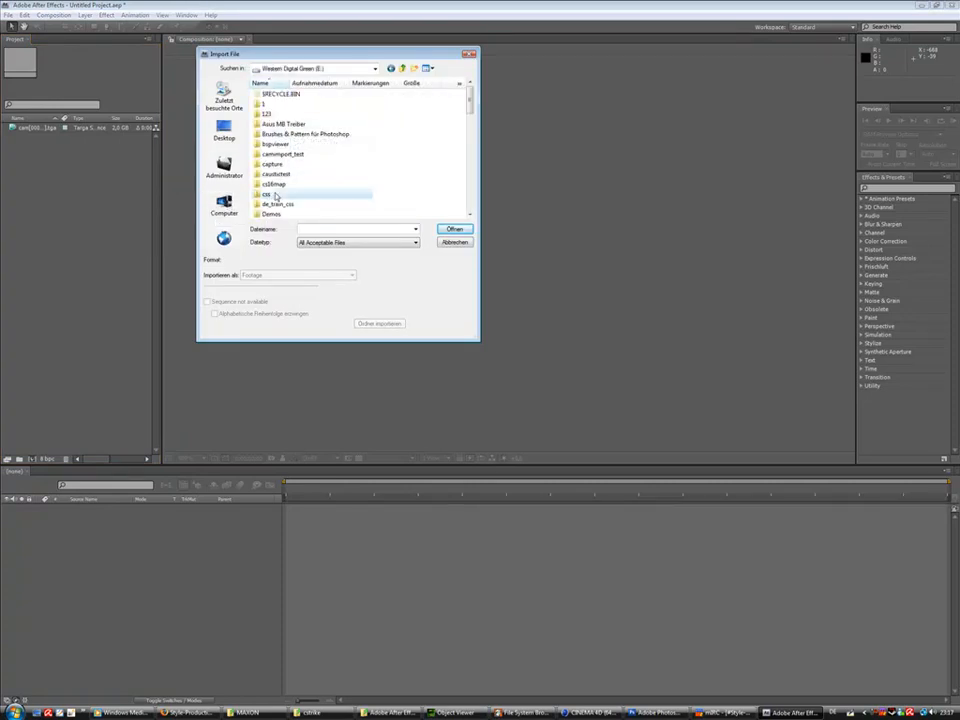
double_click(270, 193)
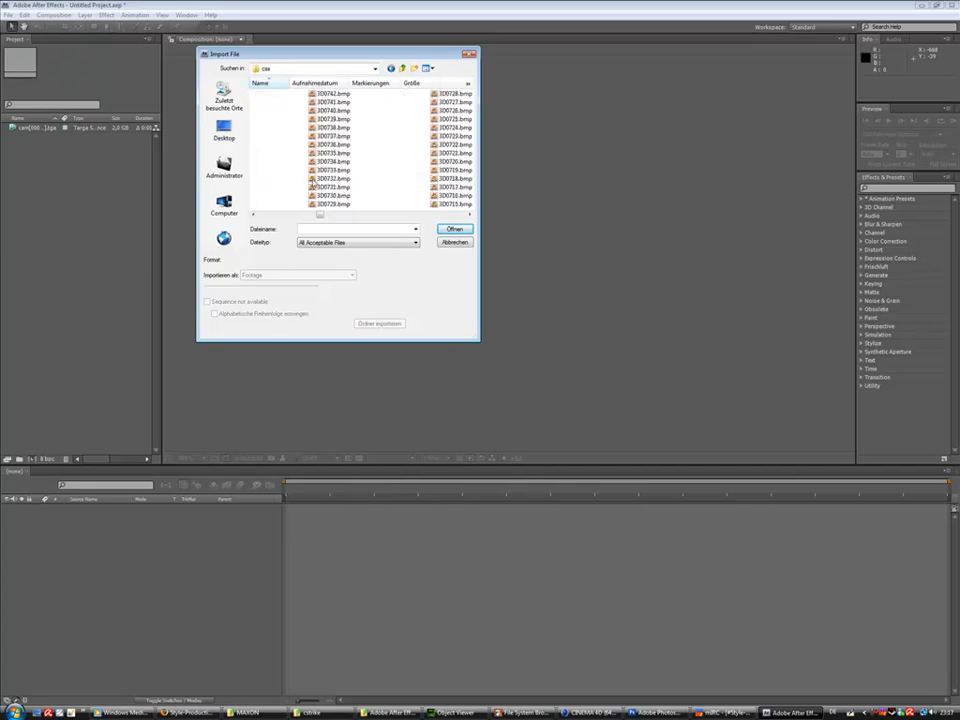
click(397, 152)
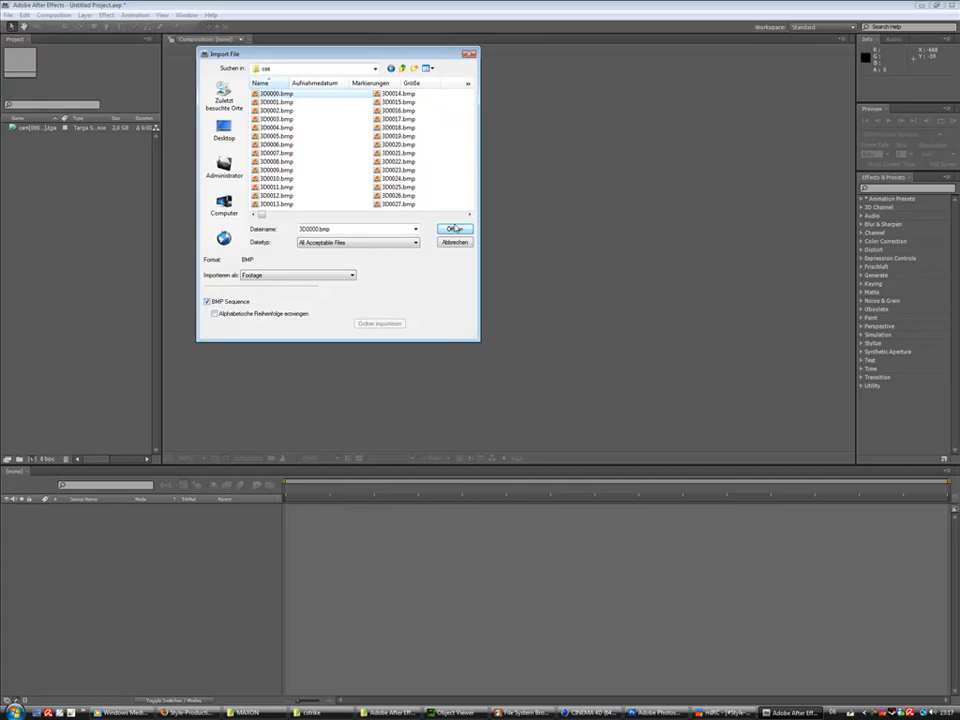
click(455, 229)
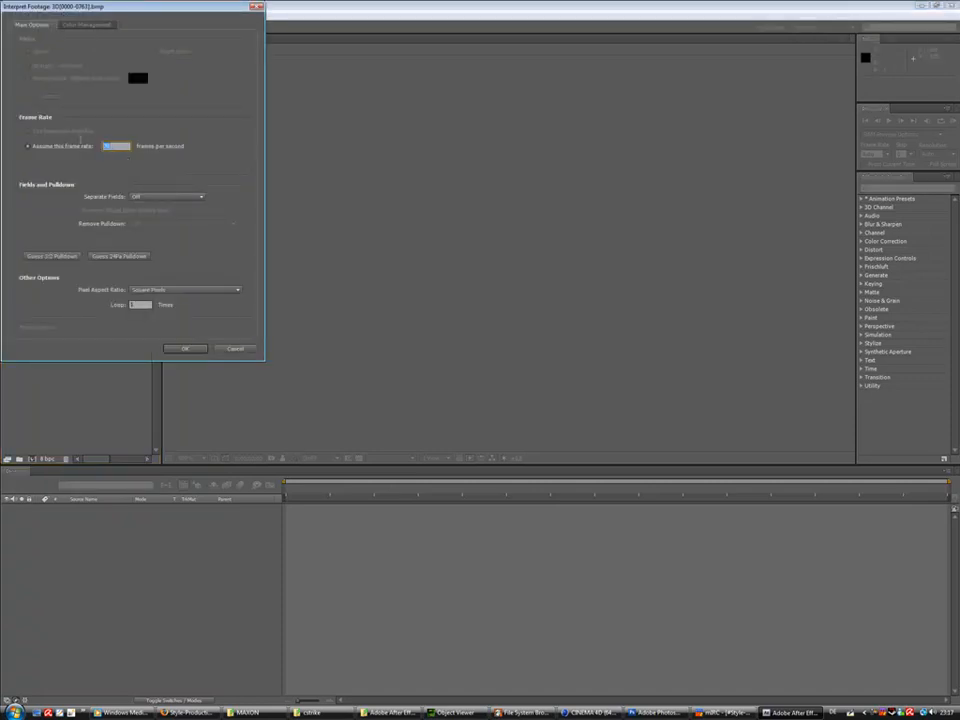
Step: Confirm the assumed frame rate for the 3D sequence in Interpret Footage
click(185, 348)
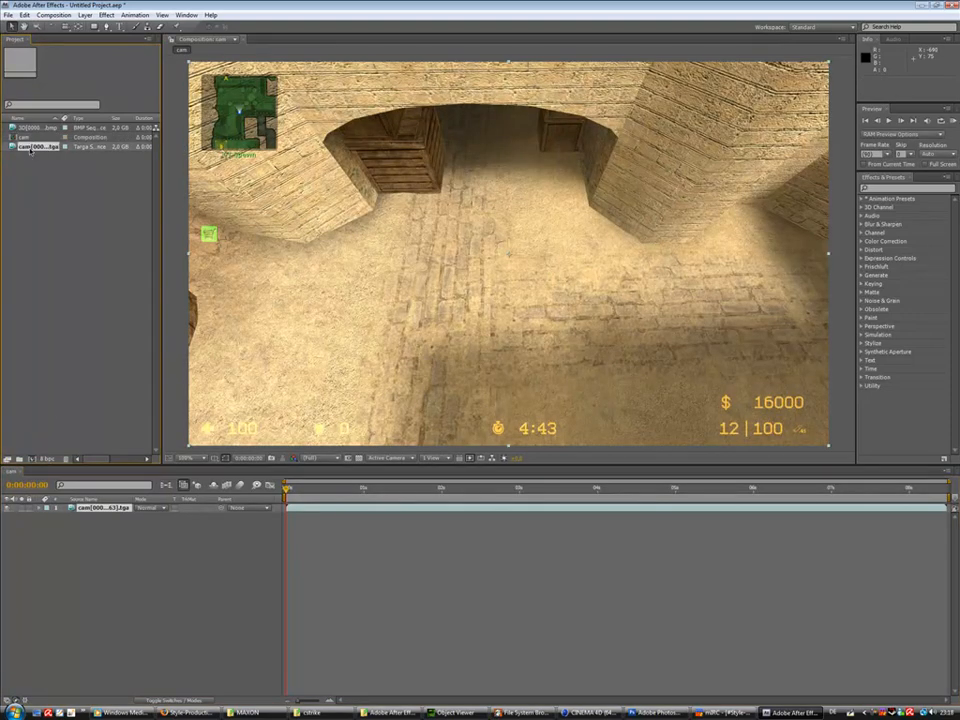
Step: Place the 3D BMP sequence above the footage layer in the cam timeline
click(35, 128)
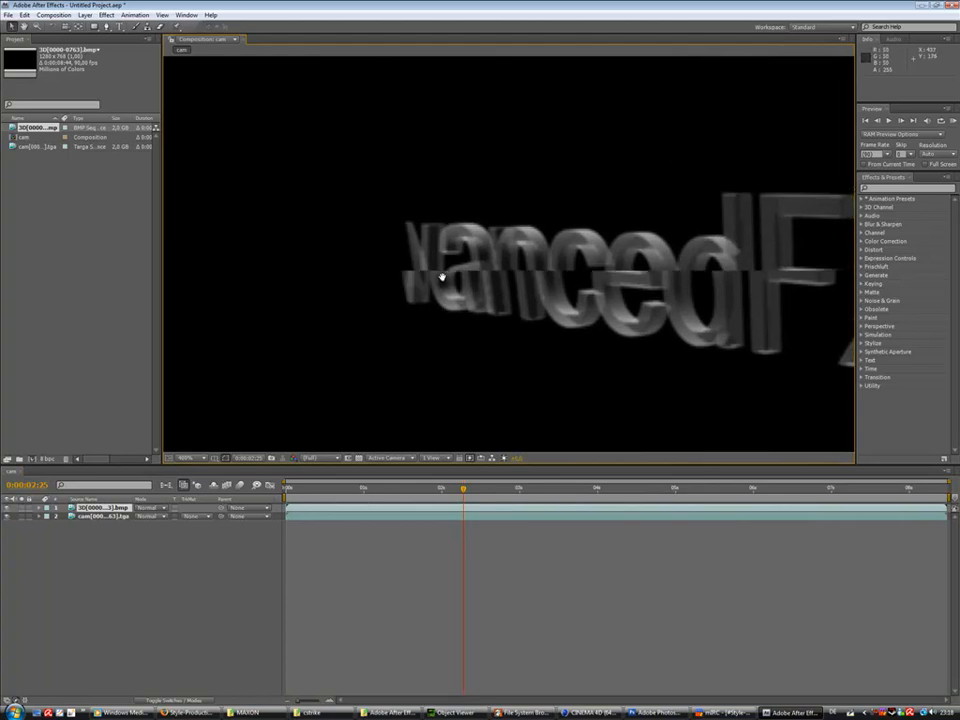
click(435, 489)
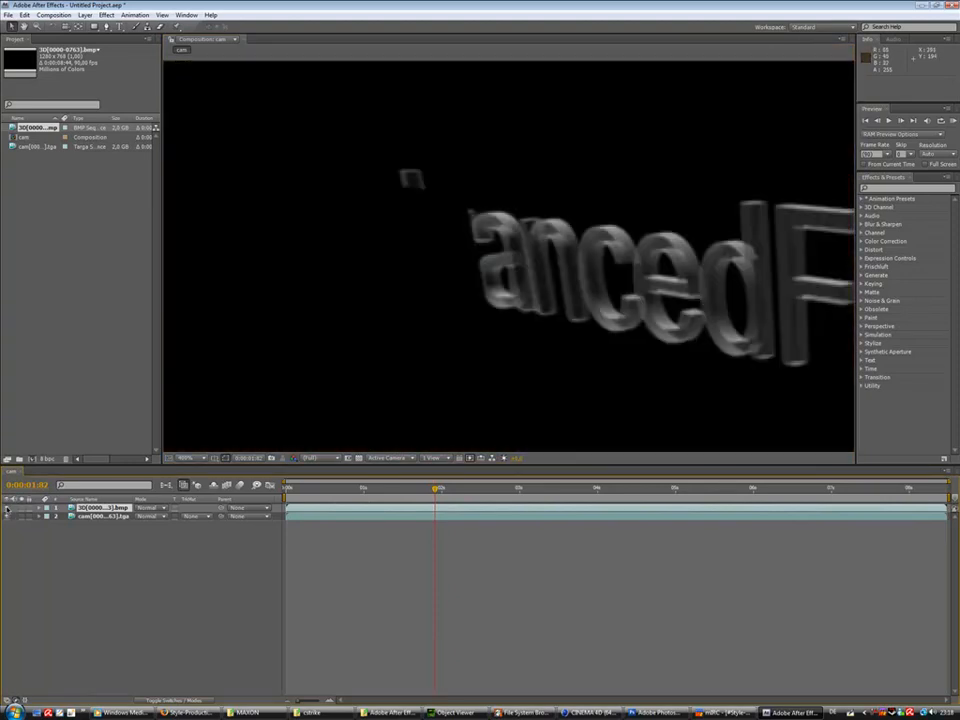
click(148, 508)
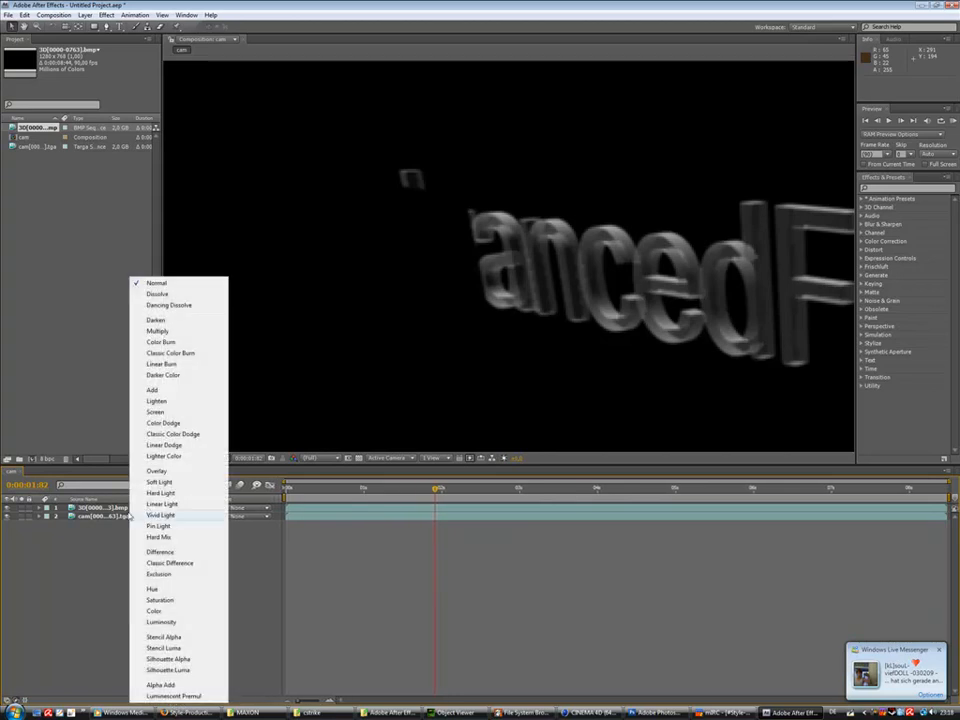
mouse_move(152, 390)
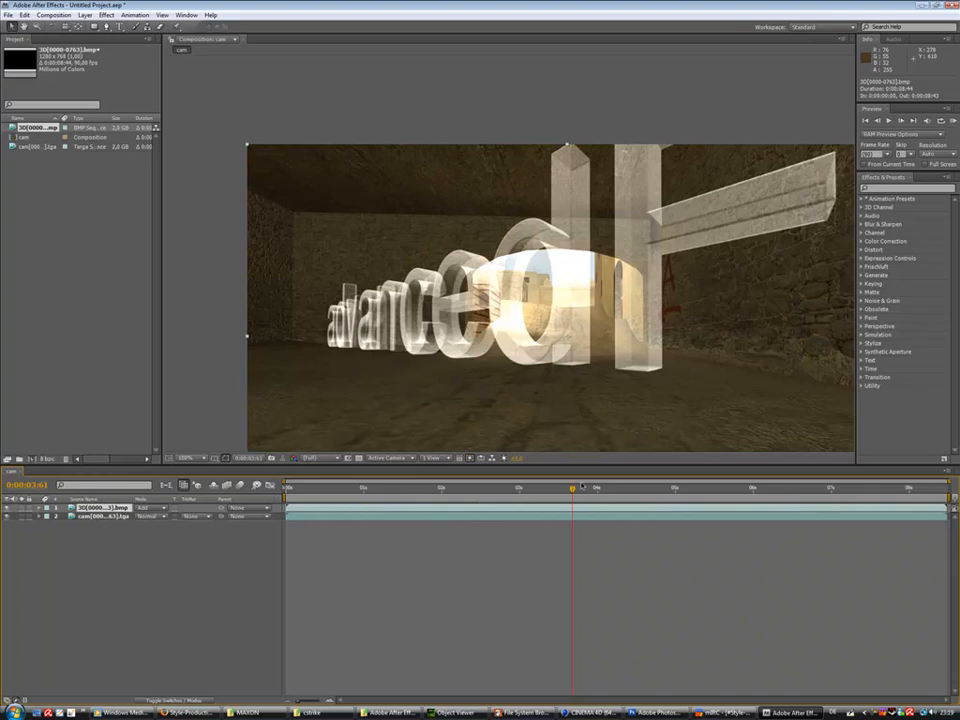
Step: Scrub the time ruler to preview the Add-blended glass text over the footage
drag(573, 487, 588, 487)
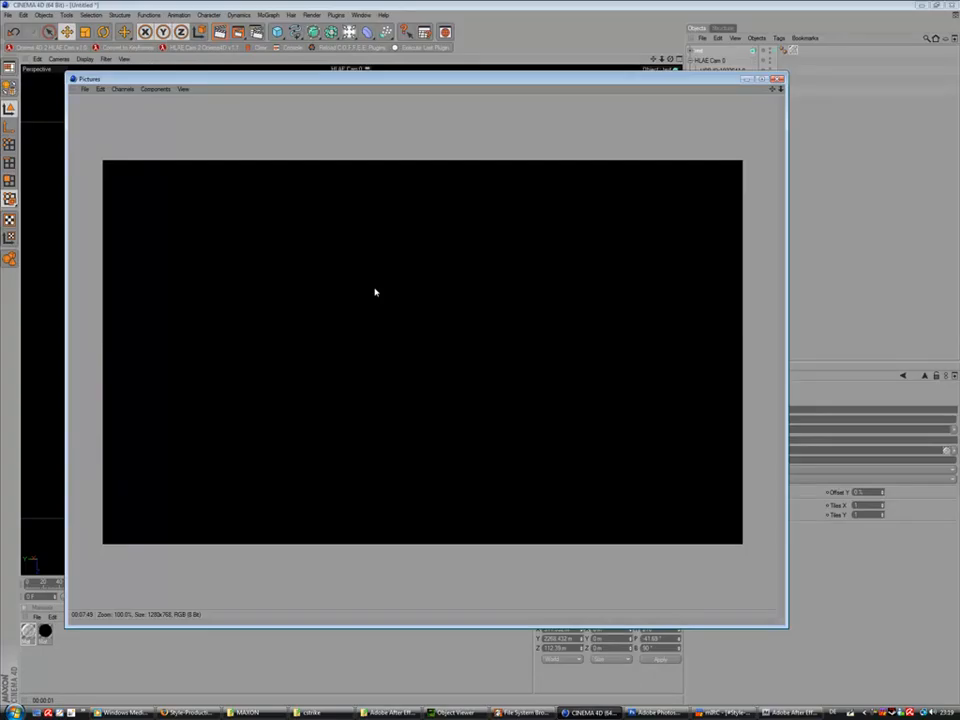
Step: Close the Picture Viewer and inspect HLAE Cam 0 depth and the Multi-Pass depth pass
click(777, 79)
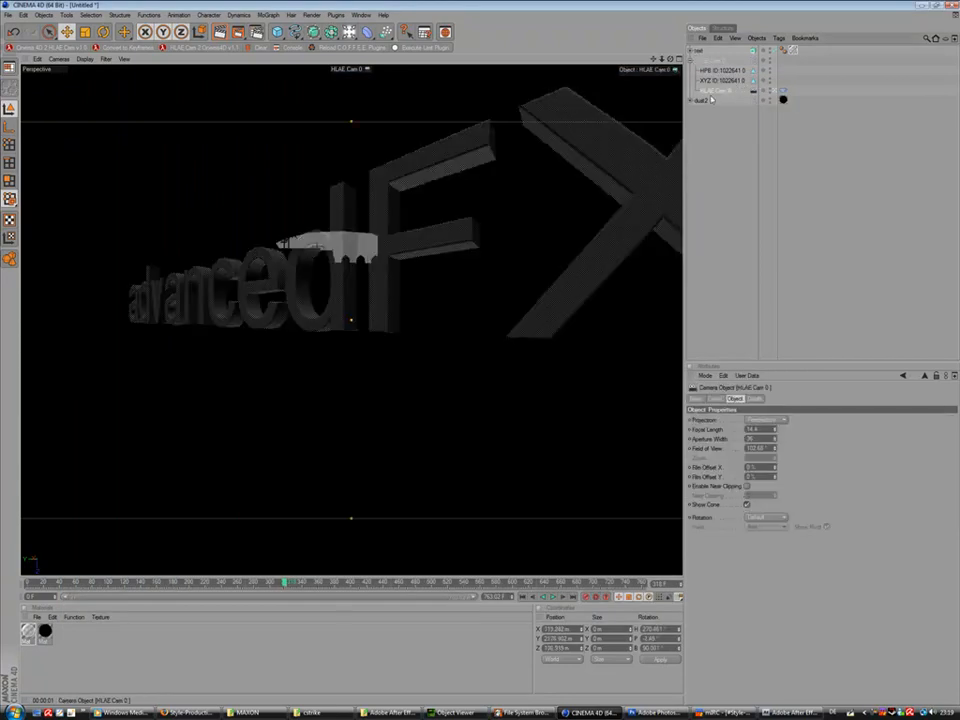
click(754, 398)
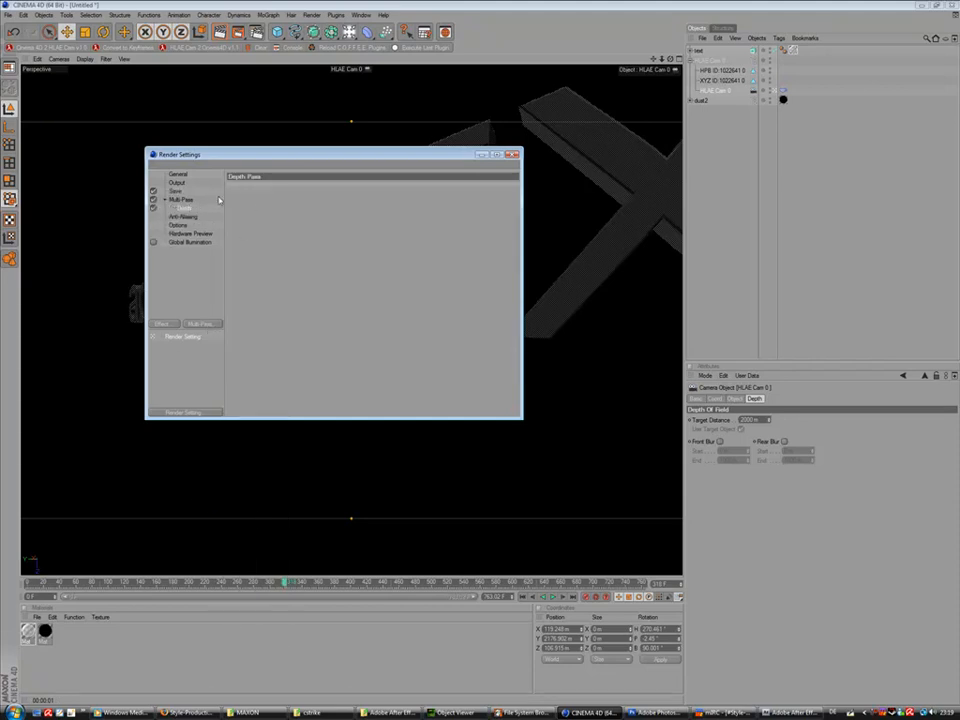
click(747, 712)
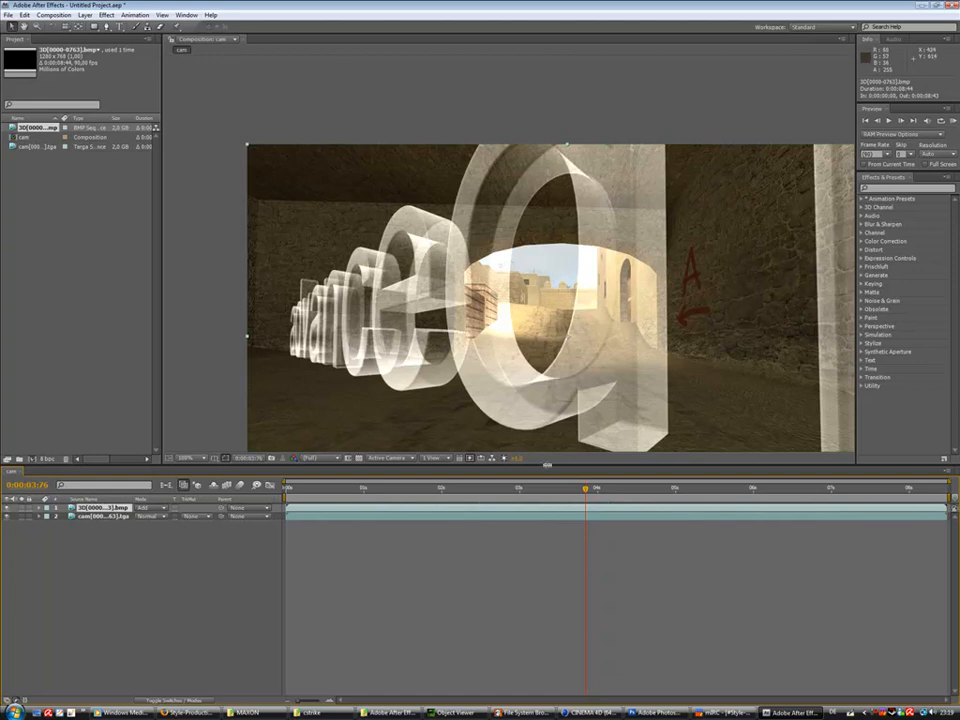
Step: Return to an earlier frame and apply Gaussian Blur
drag(595, 488, 470, 488)
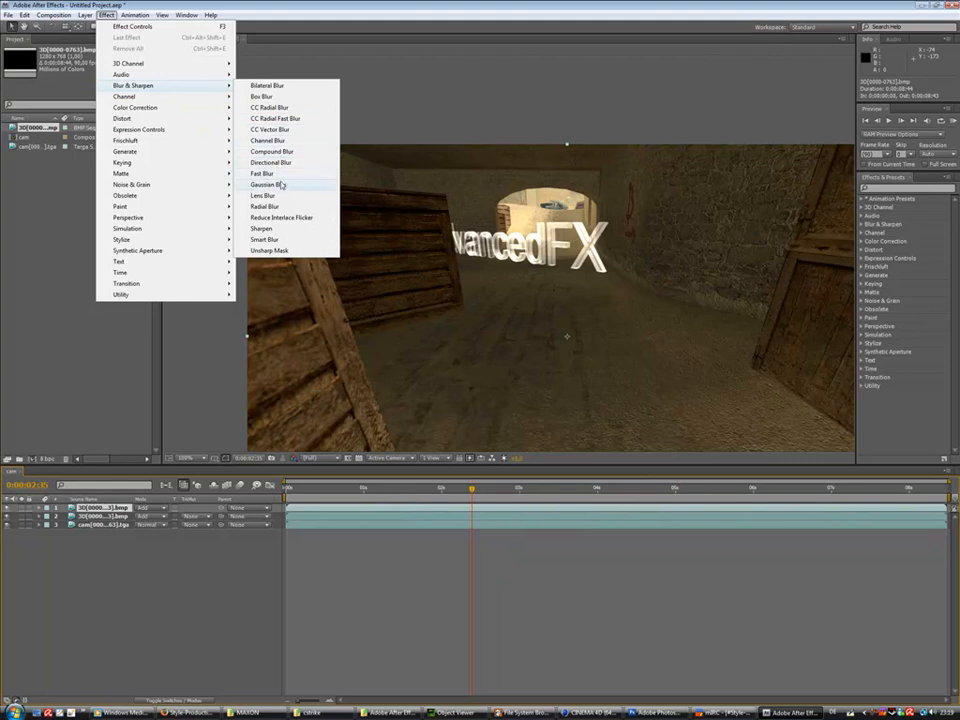
click(264, 184)
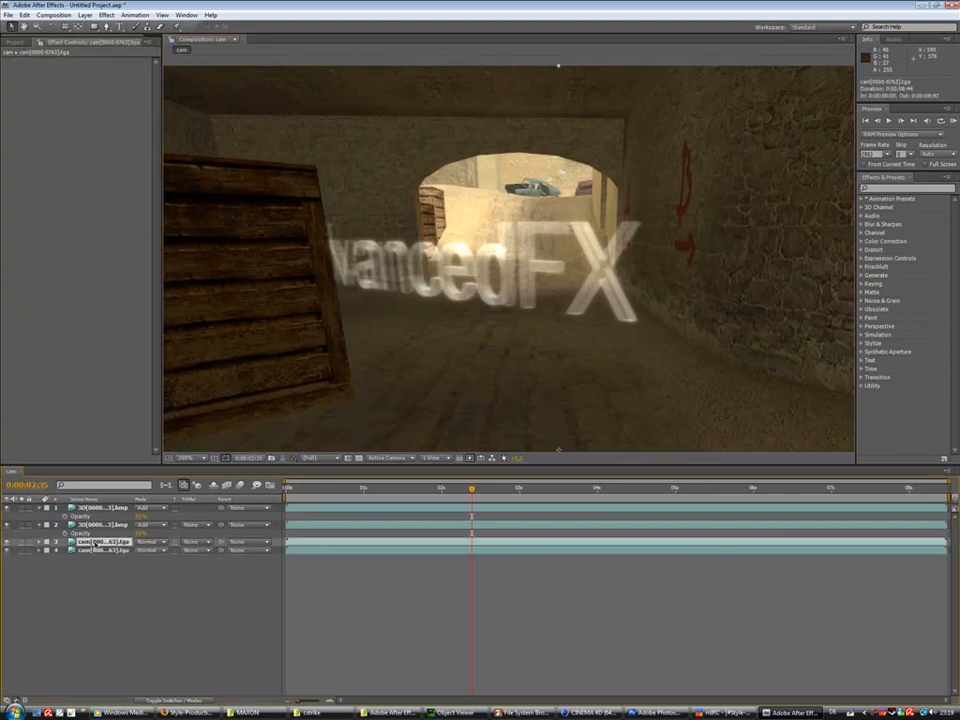
Step: Apply Gaussian Blur Blurriness to the upper game footage layer and set its mode to Soft Light
click(105, 14)
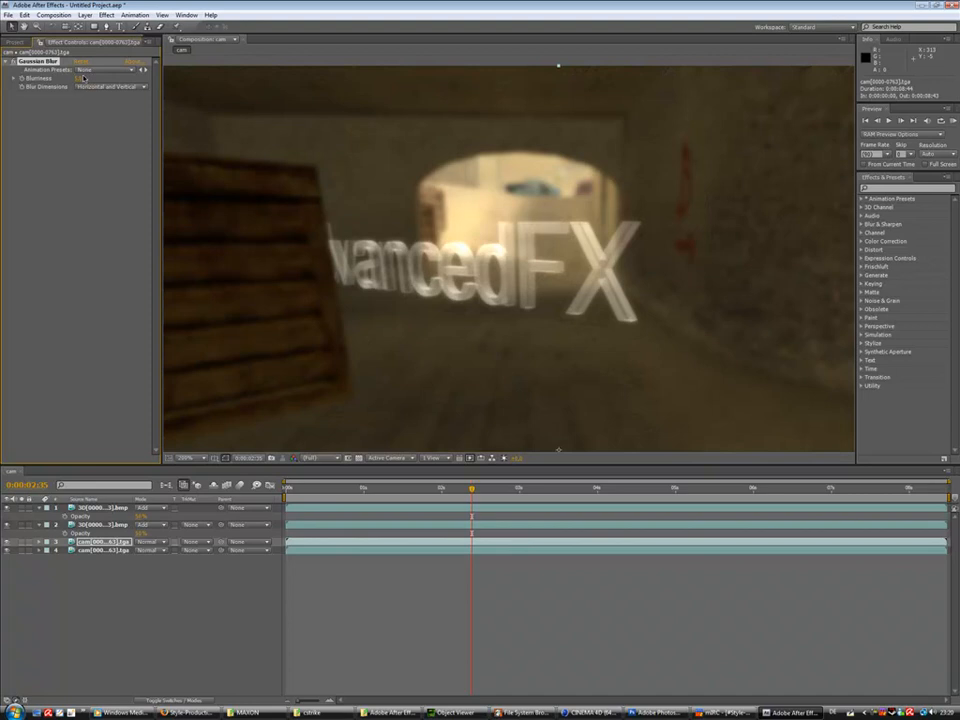
click(148, 541)
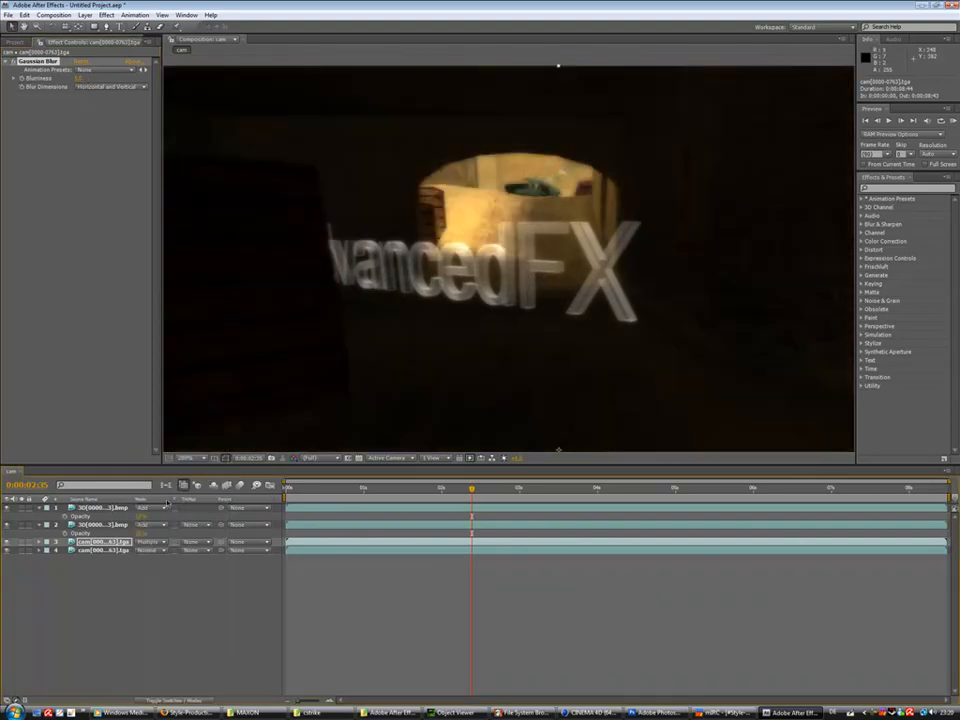
click(150, 541)
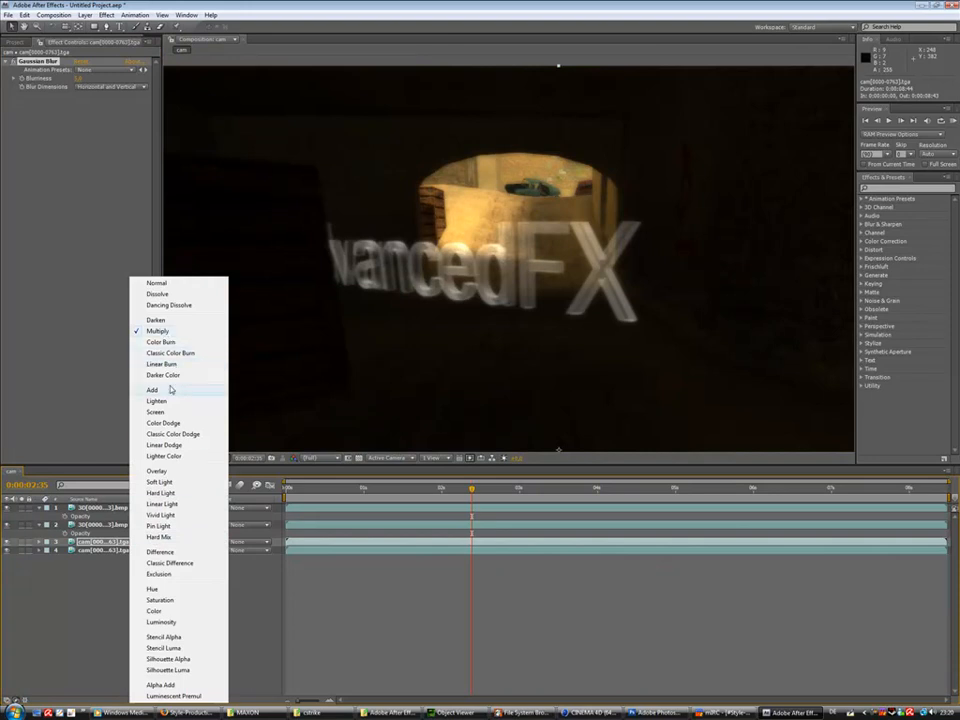
click(152, 389)
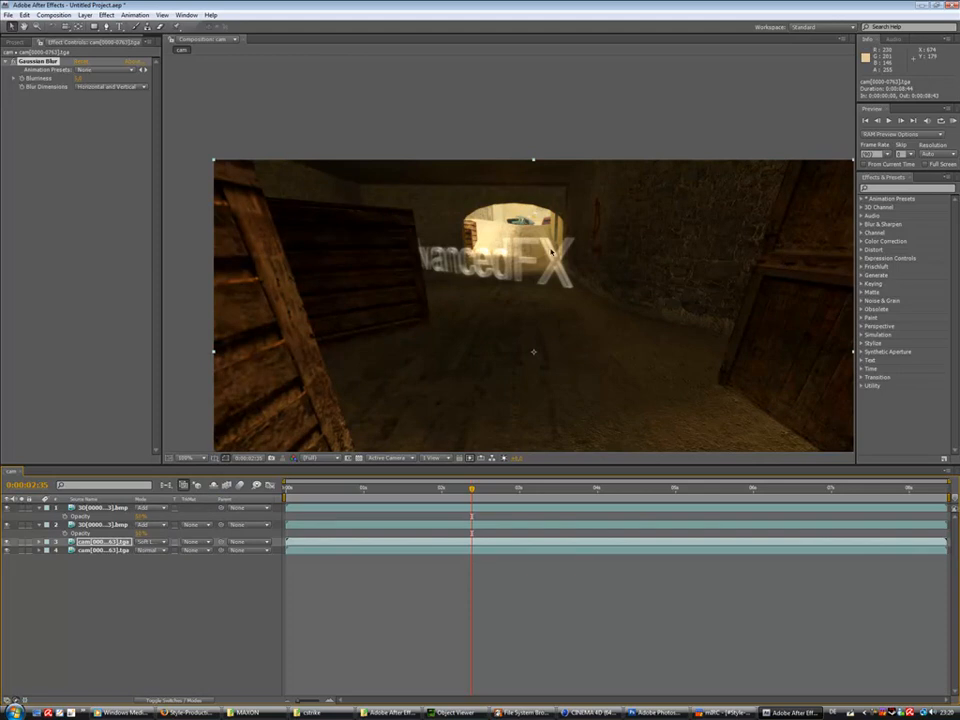
drag(471, 487, 412, 487)
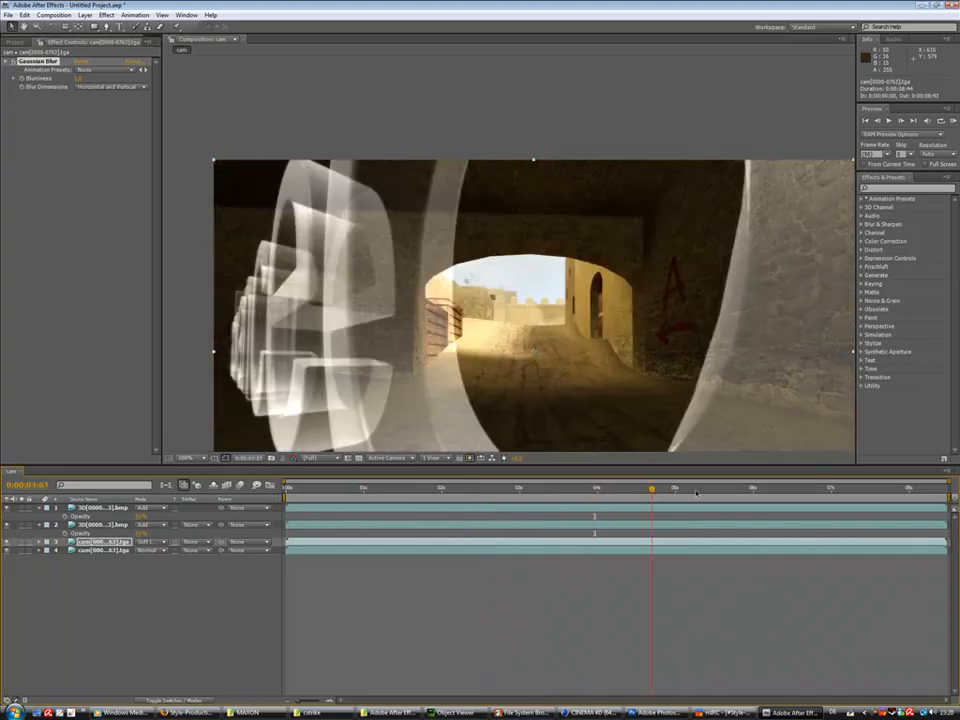
click(578, 489)
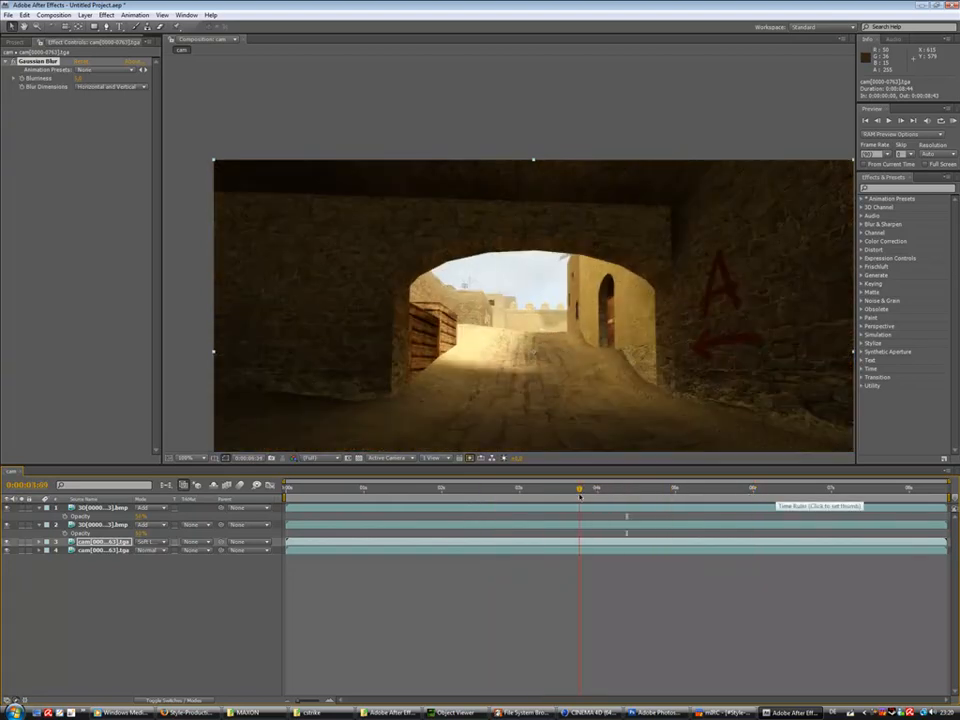
click(565, 487)
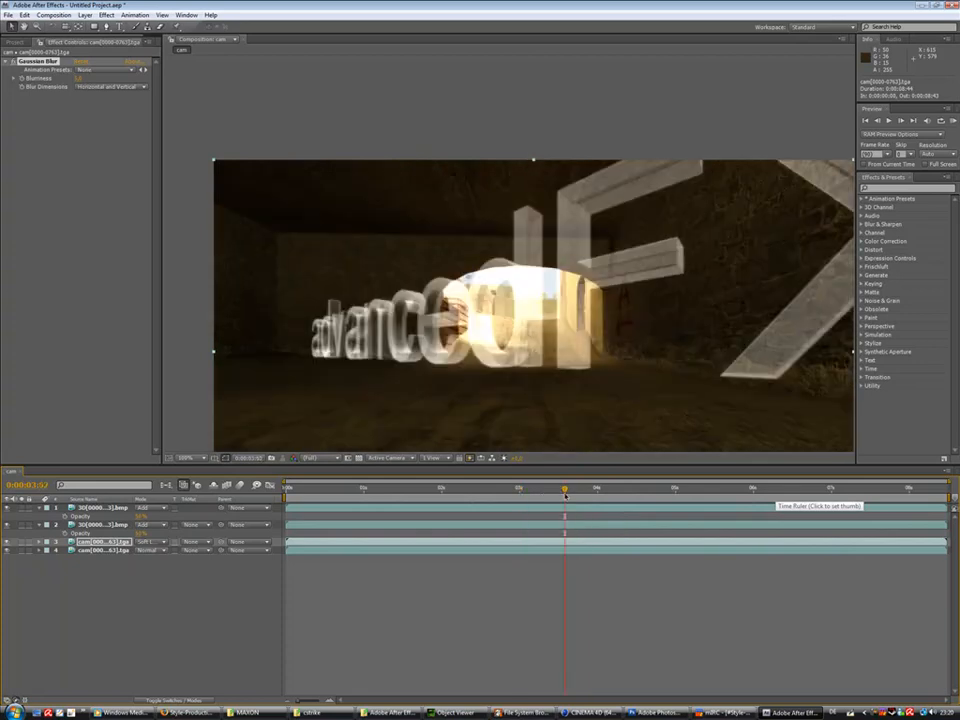
mouse_move(565, 495)
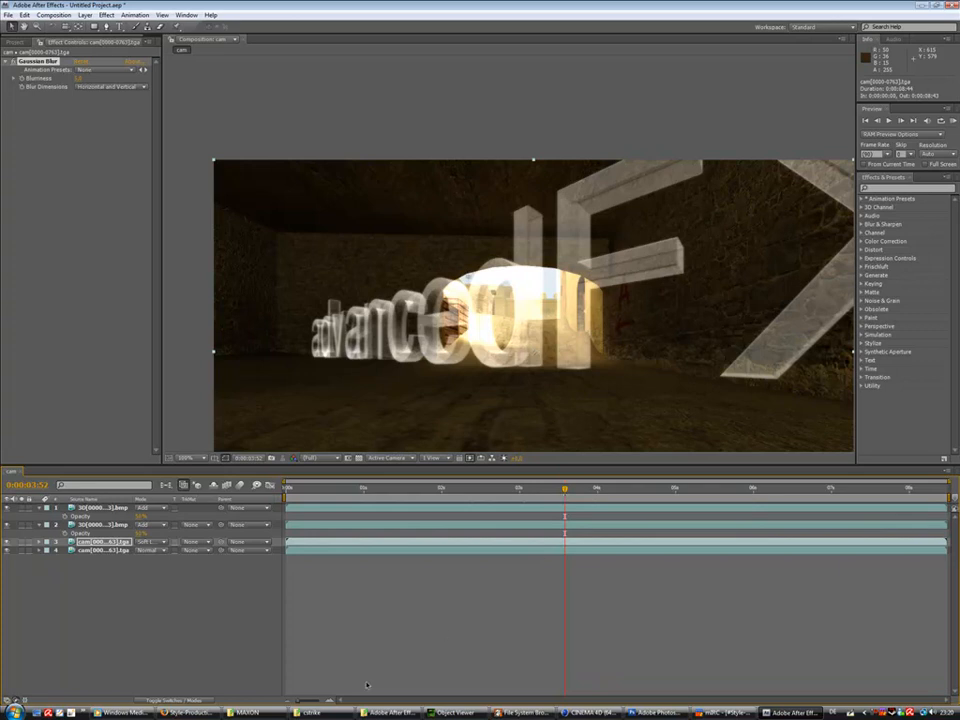
mouse_move(469, 347)
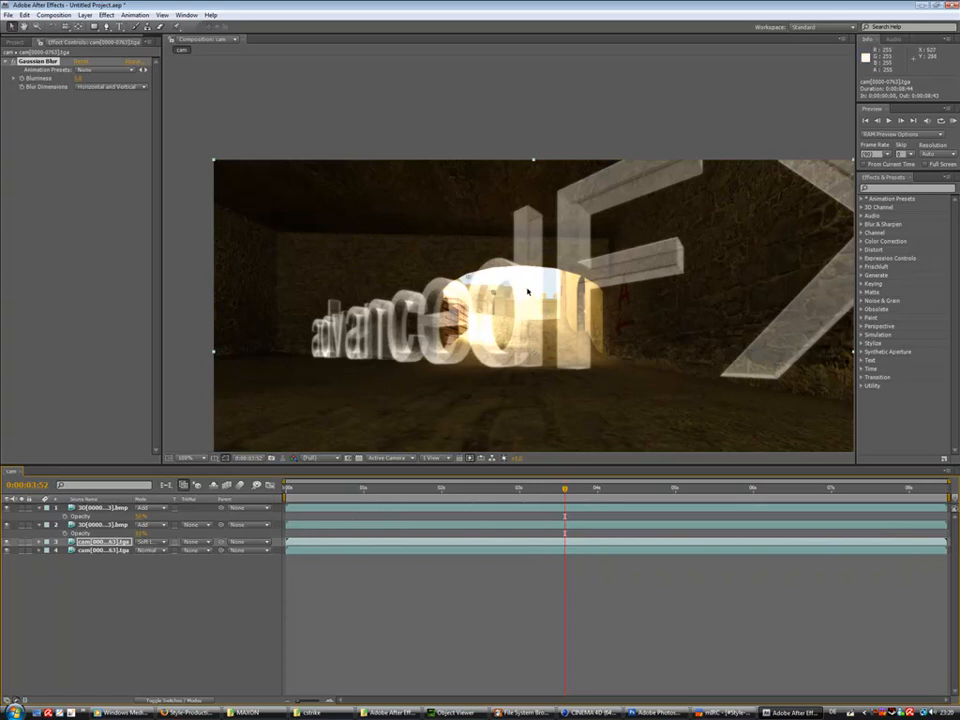
mouse_move(563, 305)
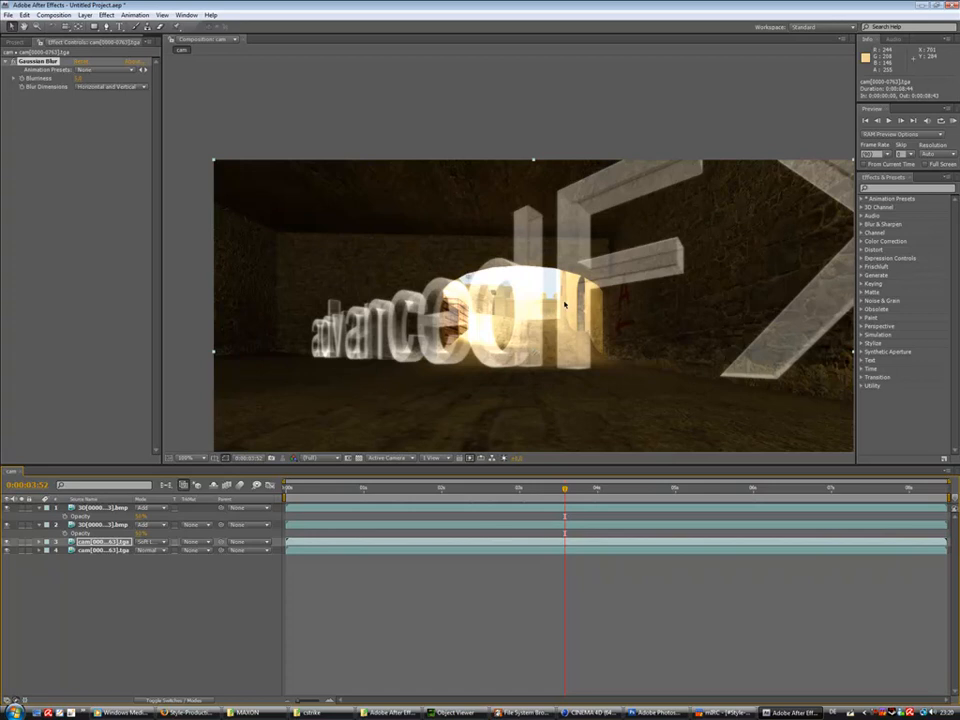
mouse_move(564, 305)
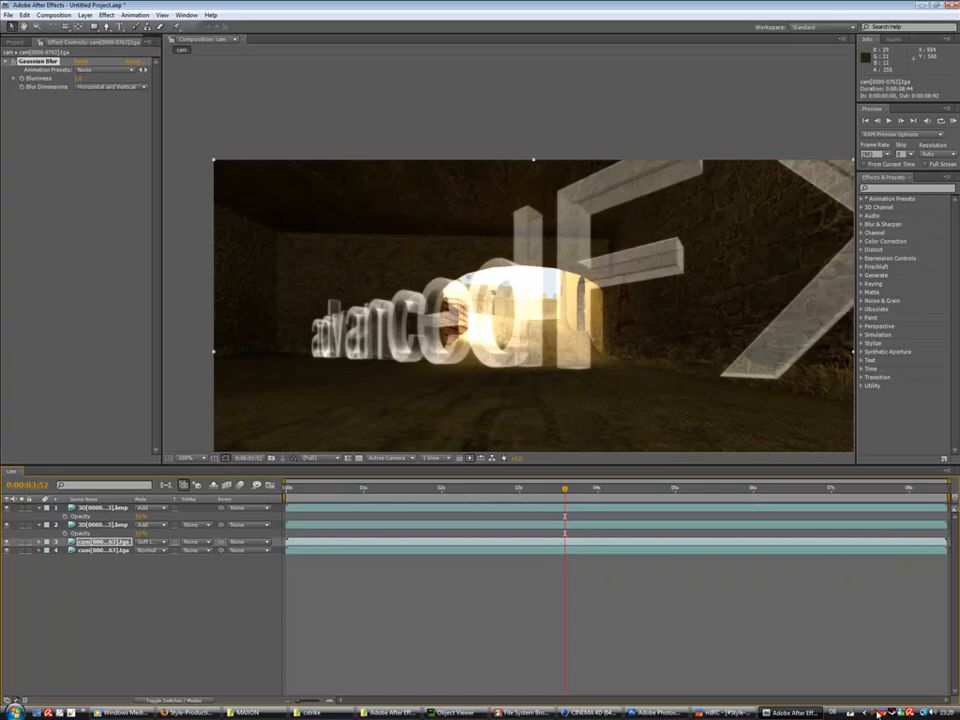